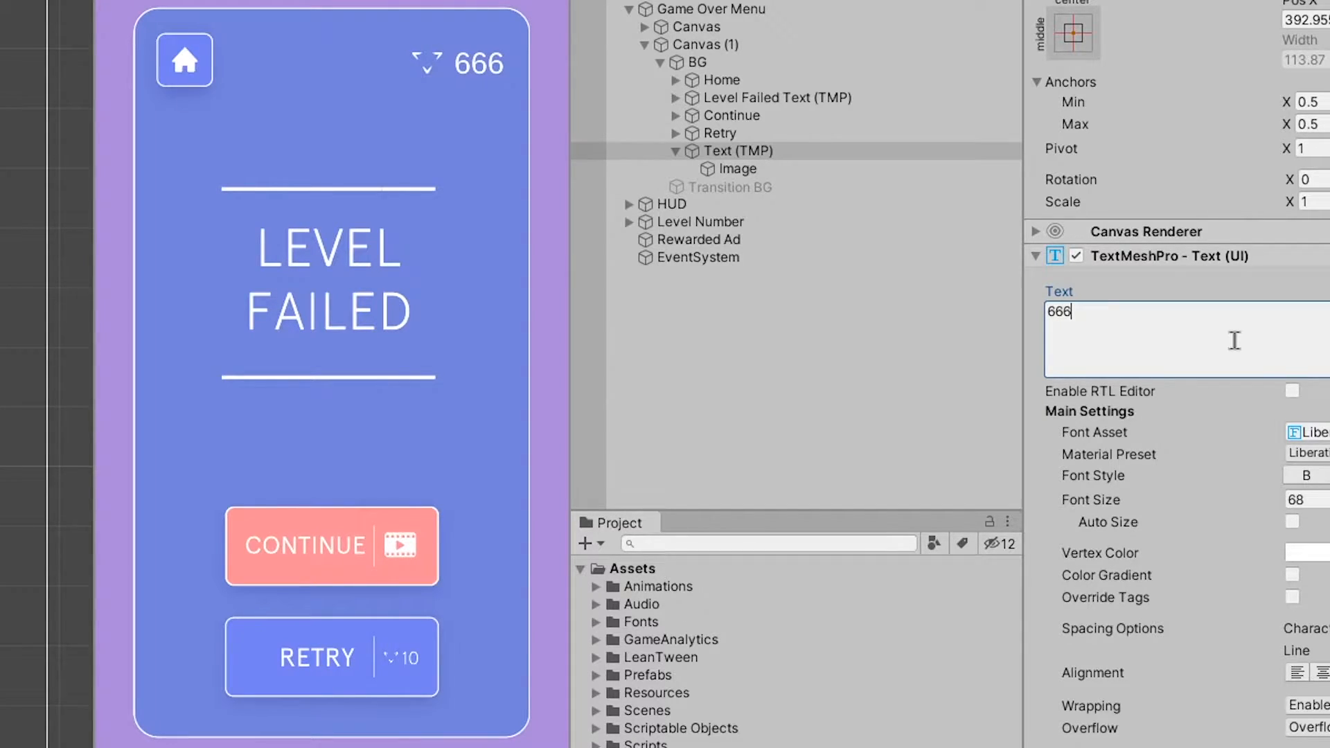
Type 66 into the counter text, then create a TextMeshPro text object under BG
type("6")
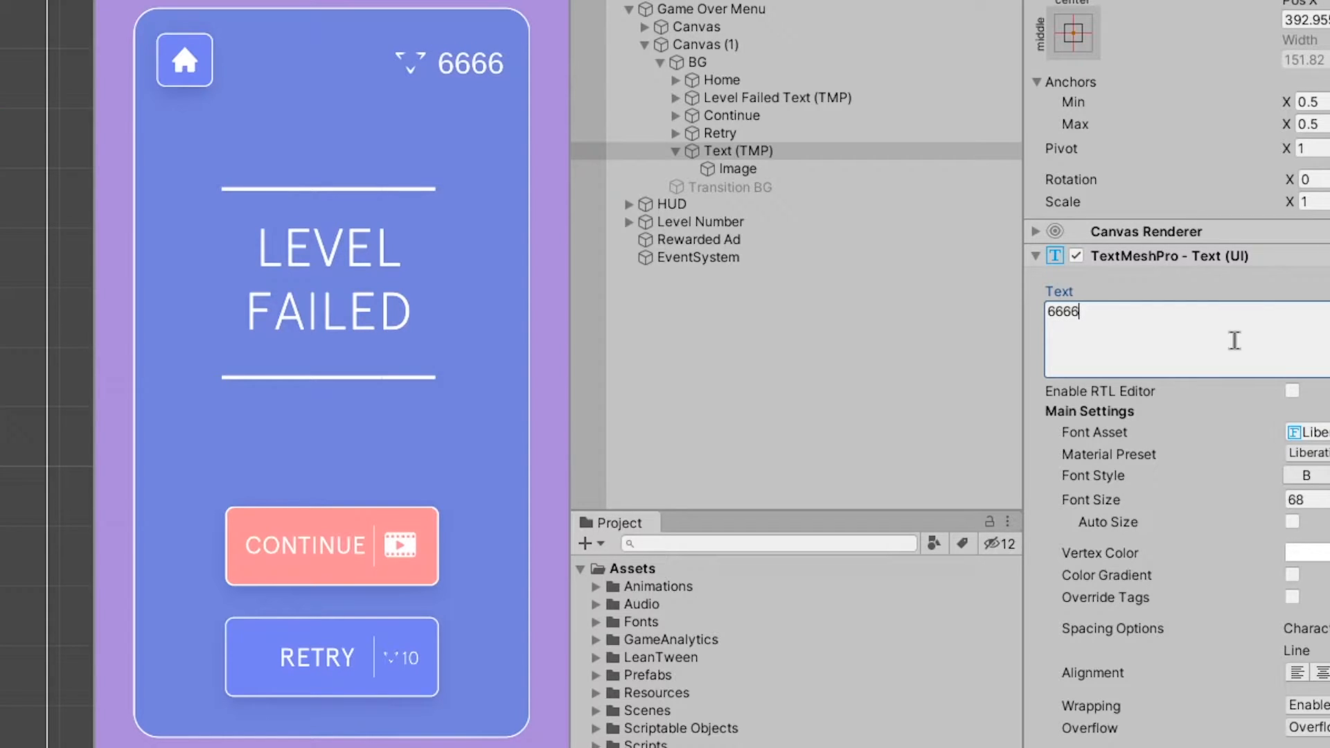
type("6")
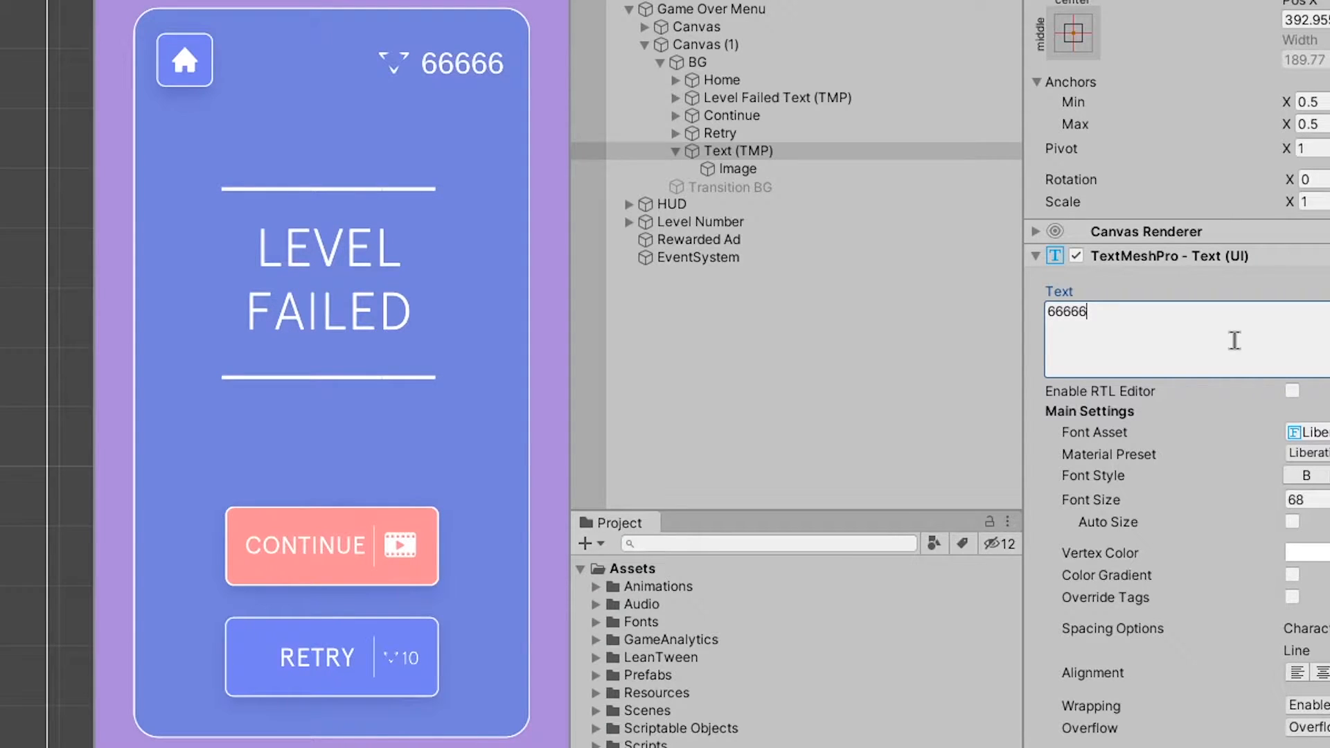
right_click(570, 16)
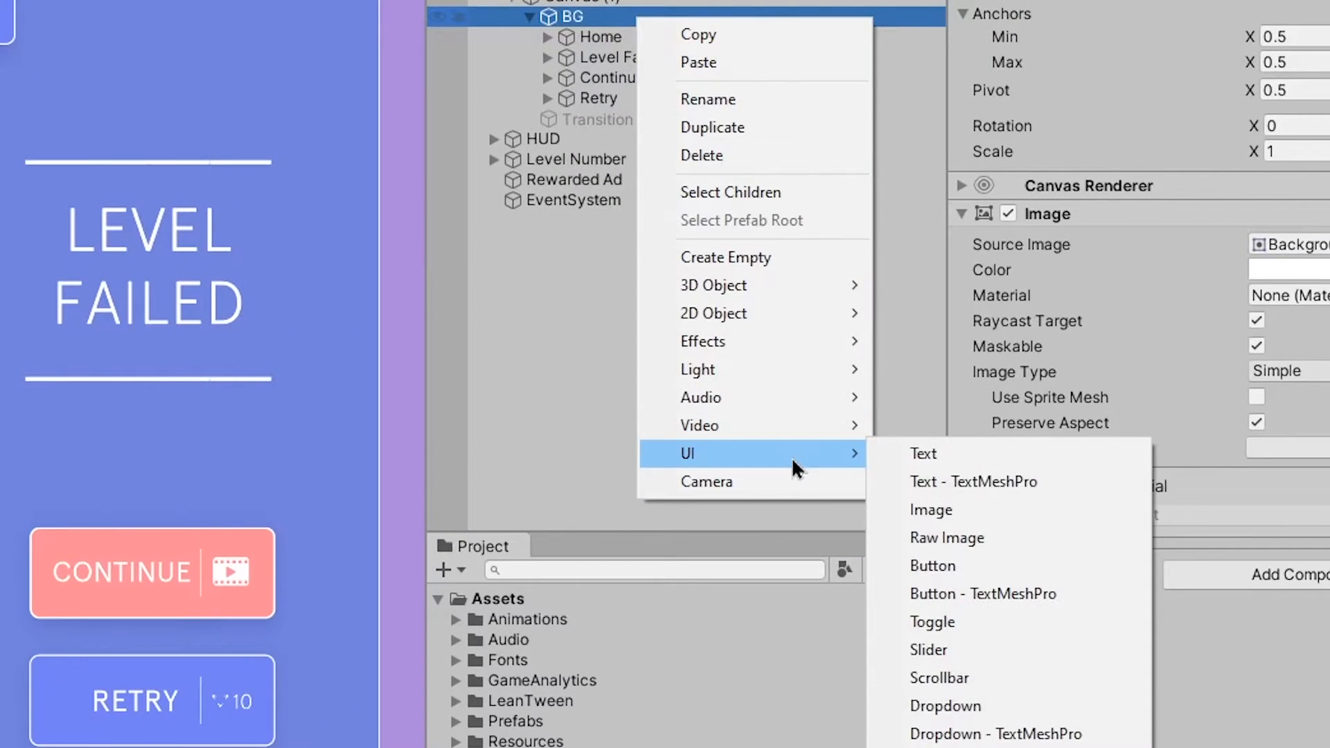
mouse_move(972, 482)
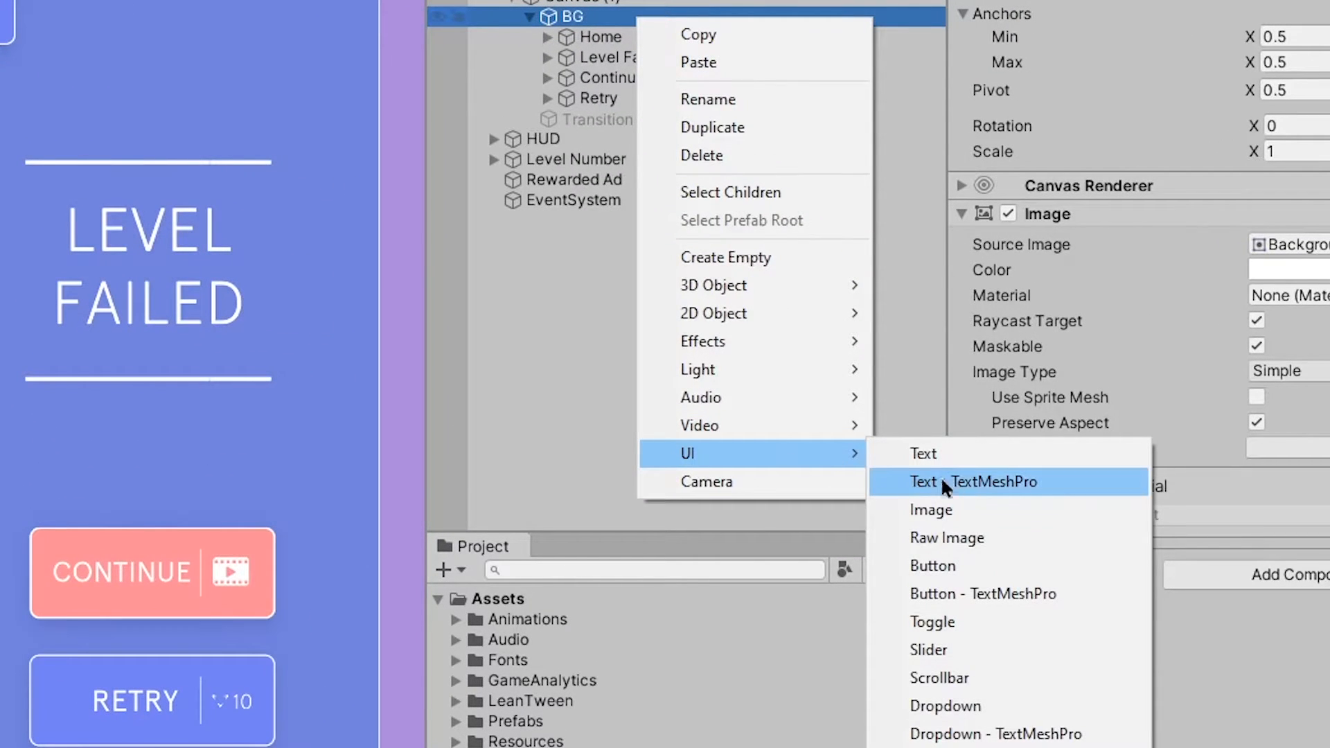
left_click(949, 482)
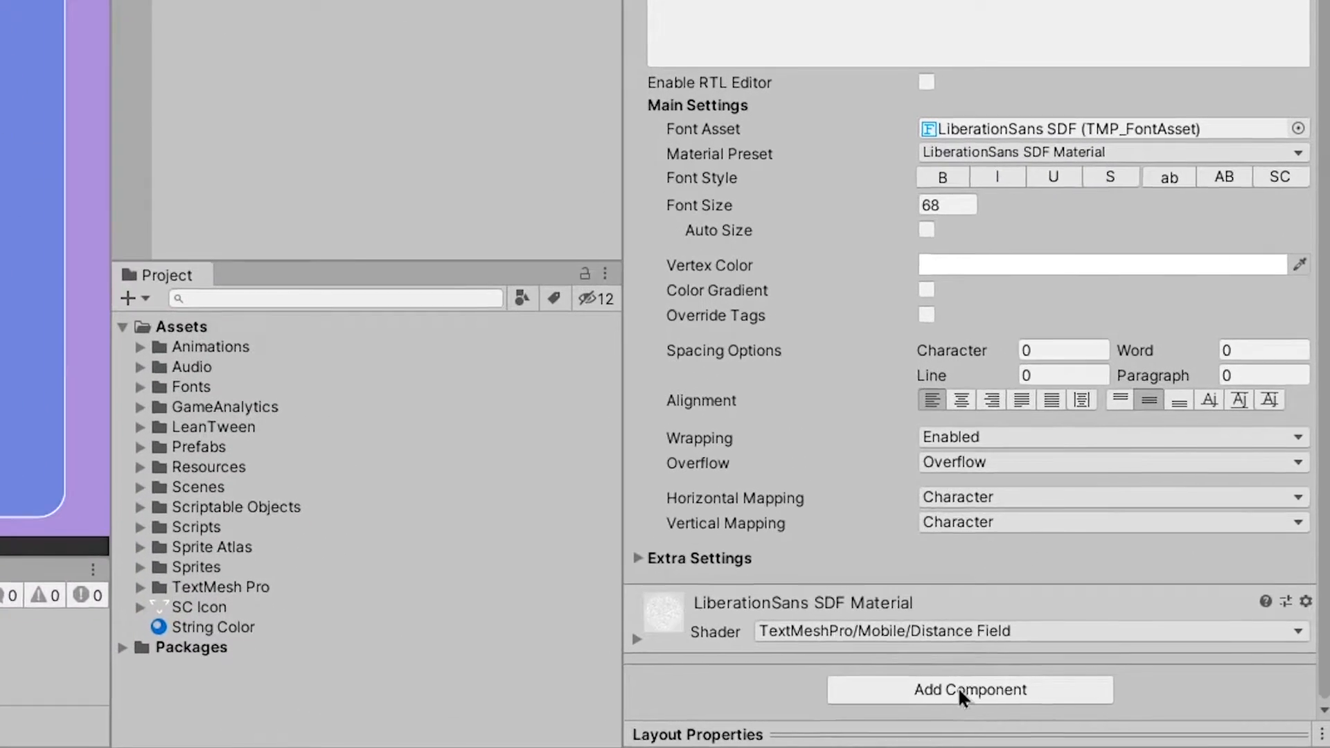
Give Text (TMP) a Content Size Fitter and a child SC Icon image anchored middle-left
left_click(968, 690)
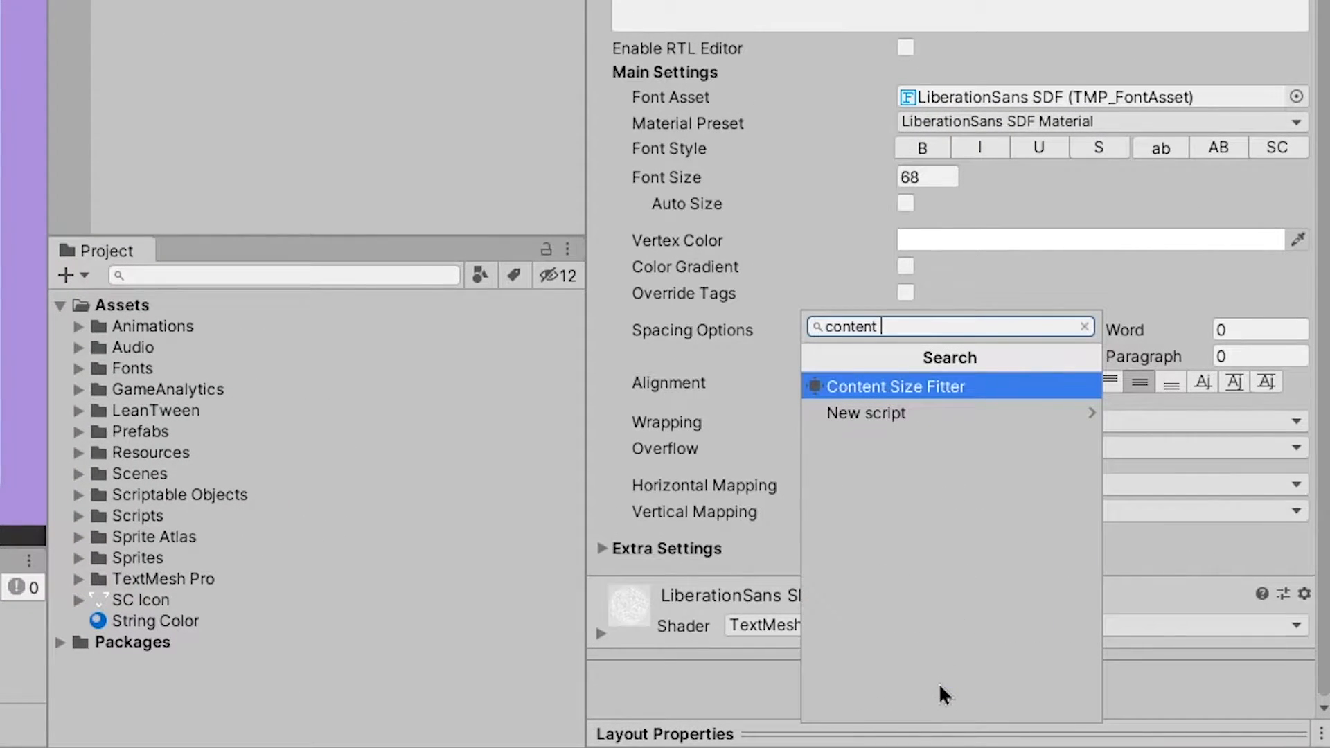
left_click(894, 386)
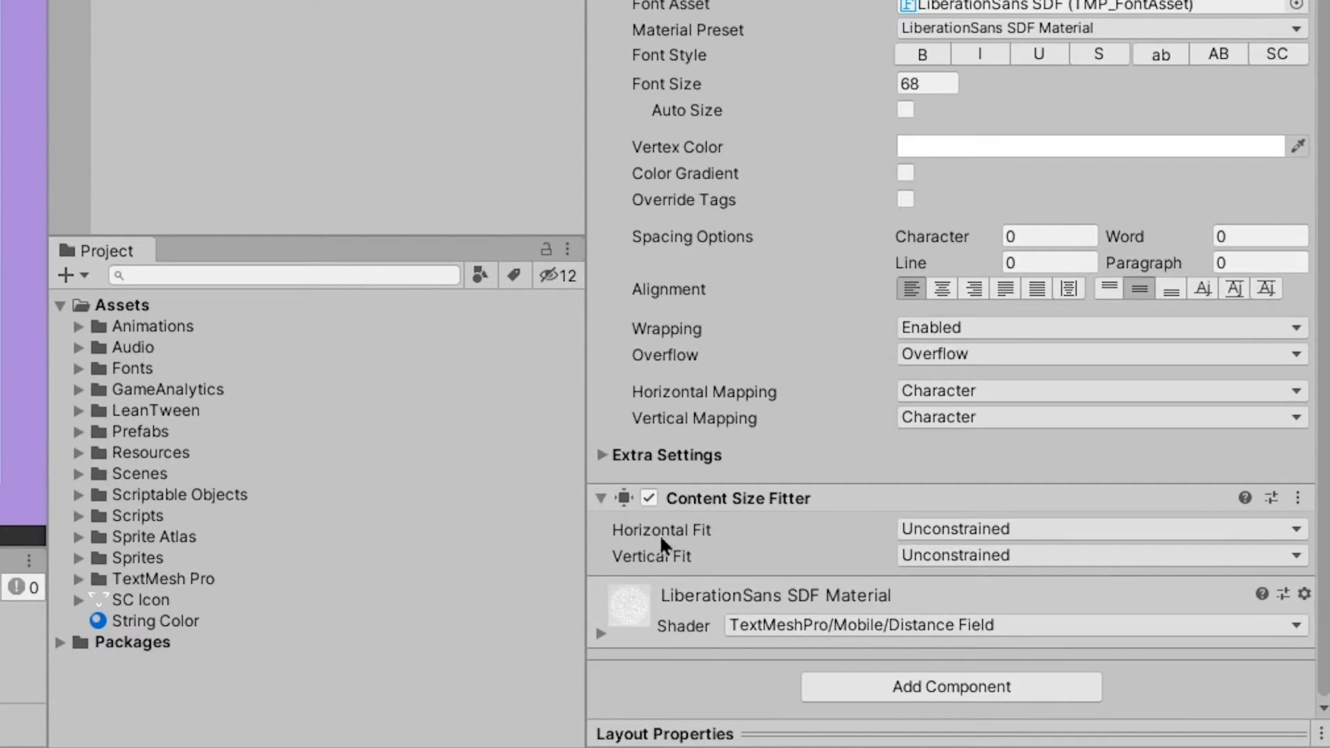
mouse_move(1058, 543)
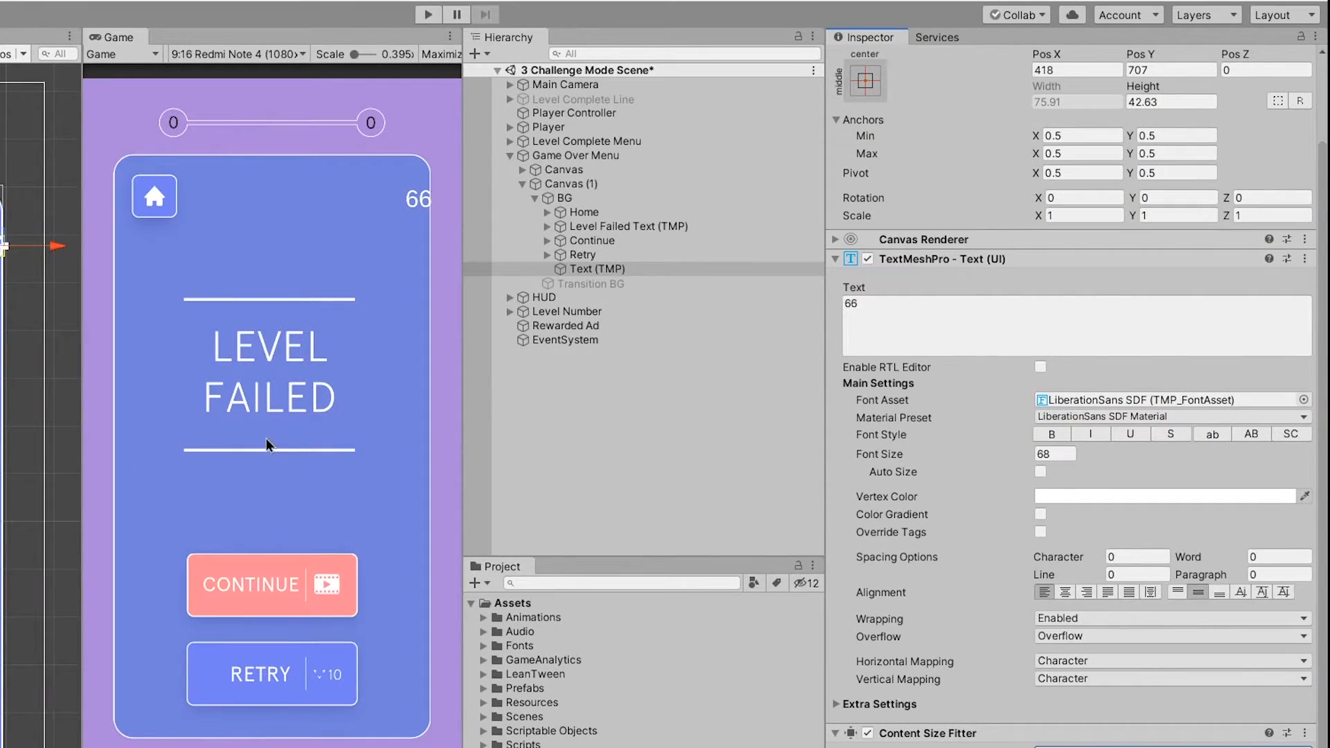
right_click(594, 269)
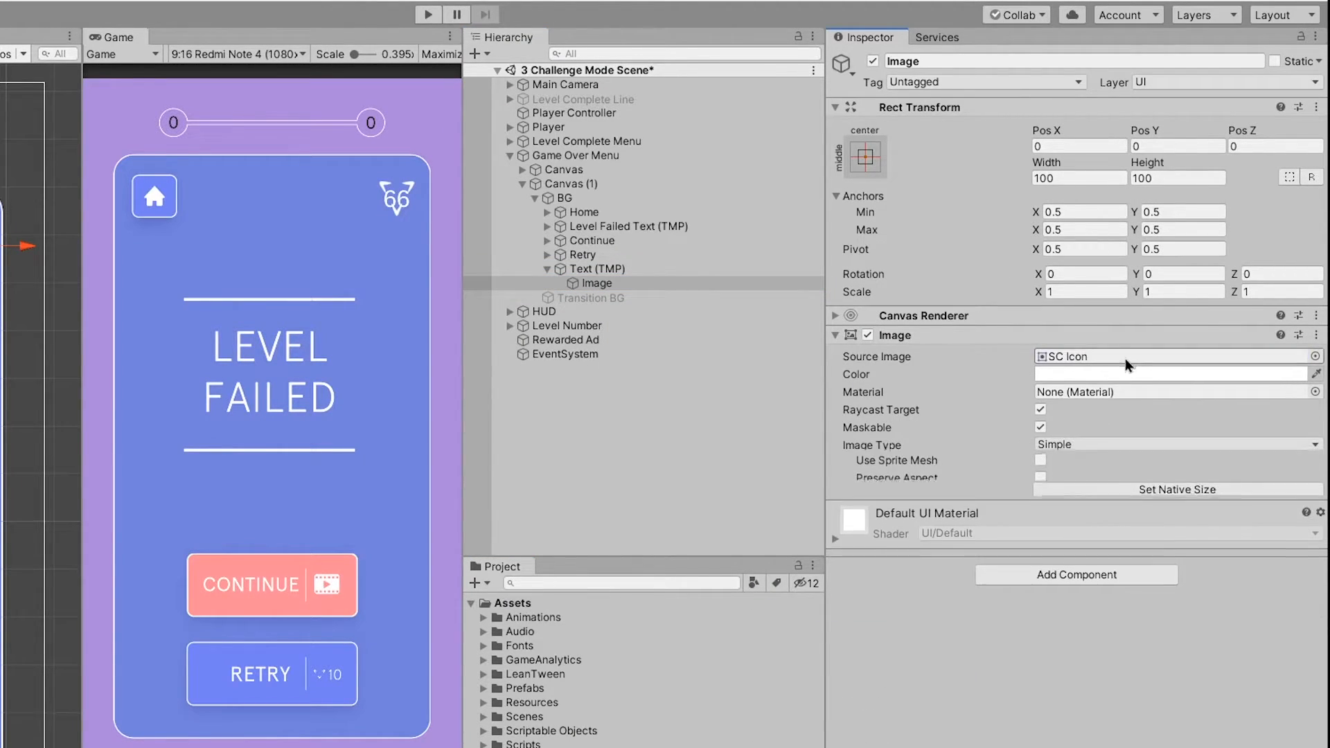
left_click(865, 155)
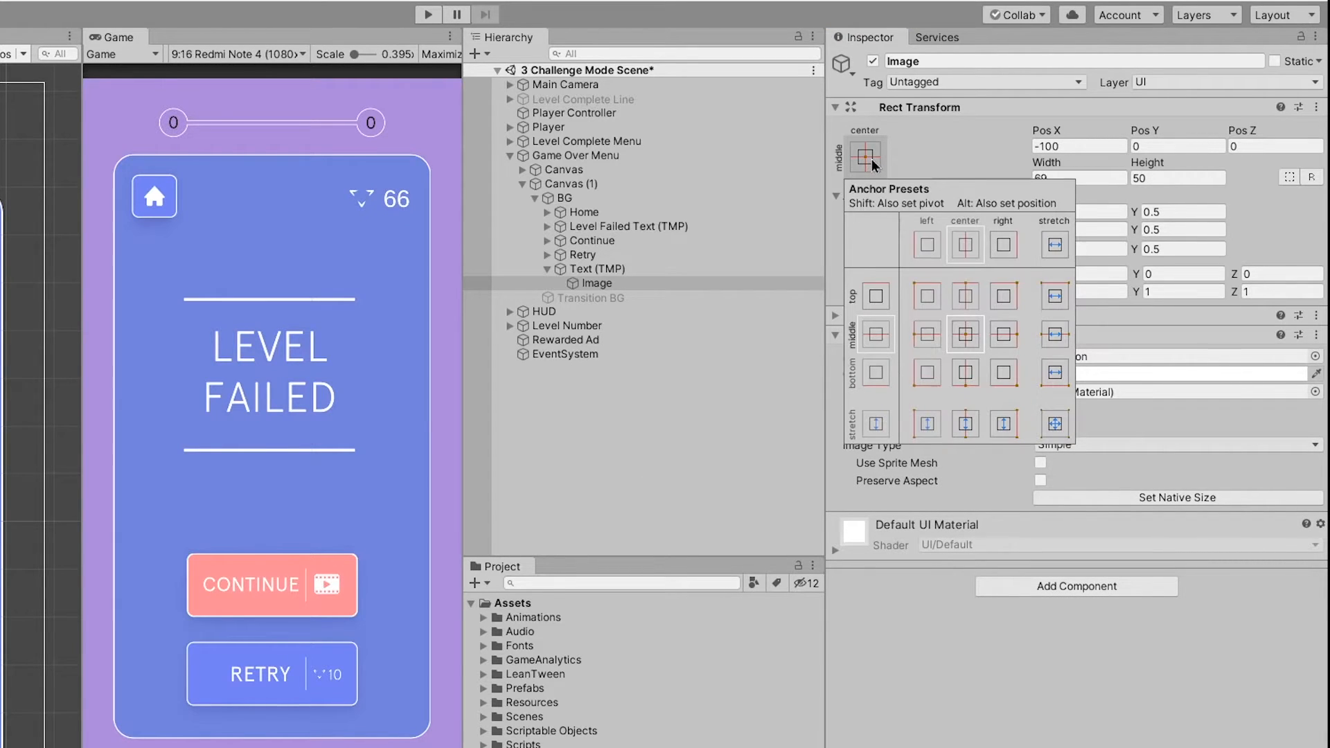
mouse_move(929, 343)
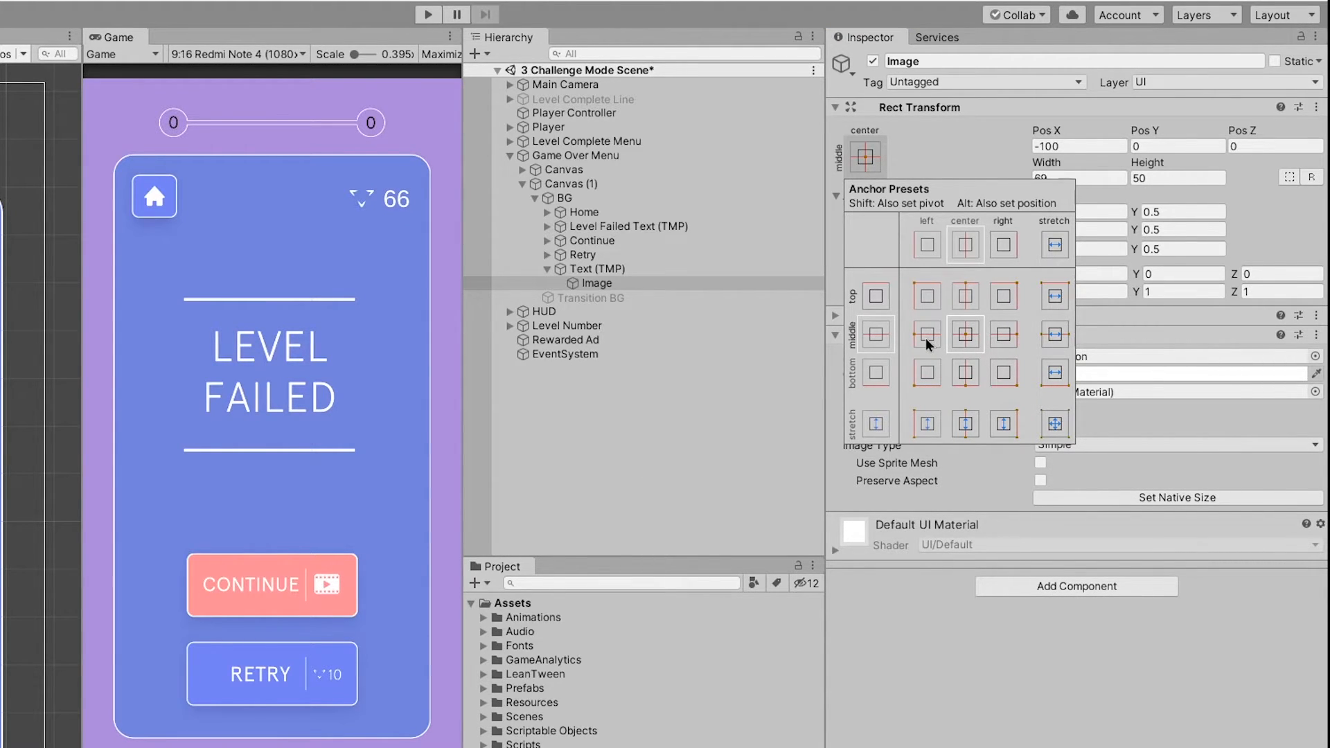
left_click(925, 333)
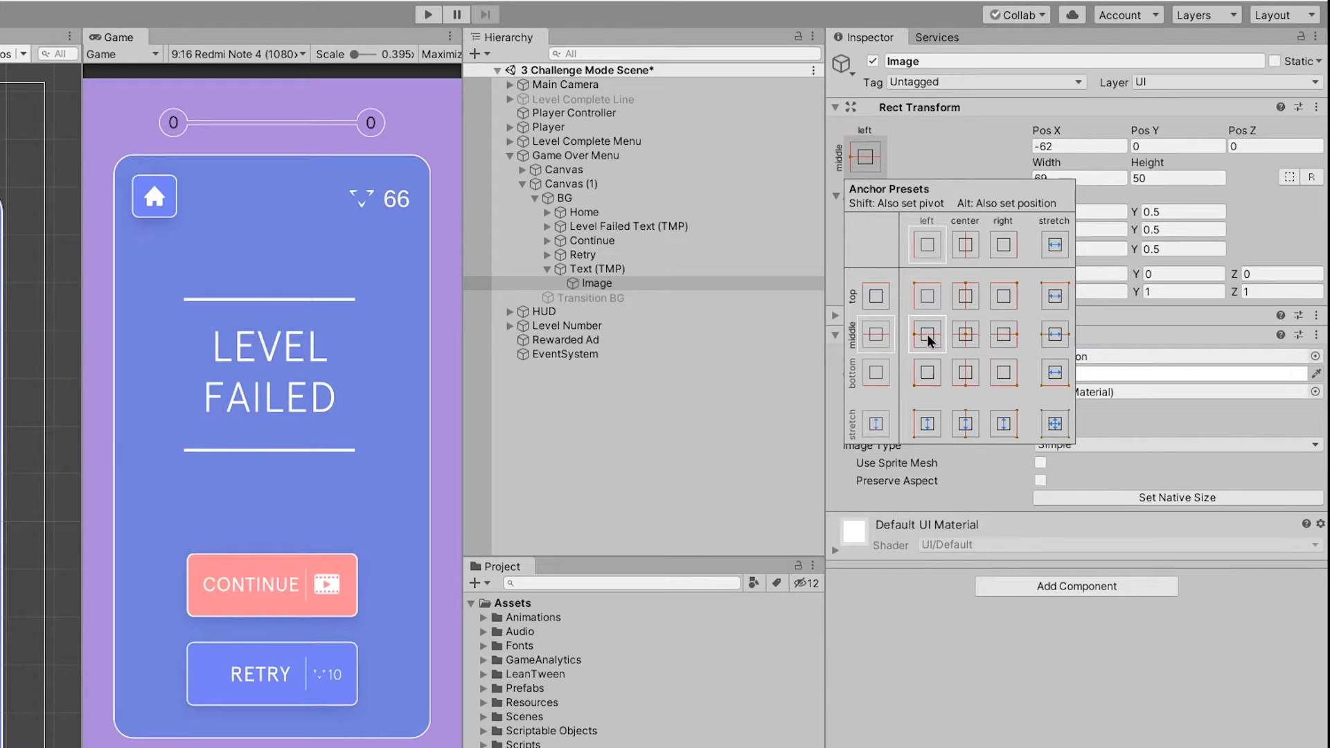
left_click(596, 268)
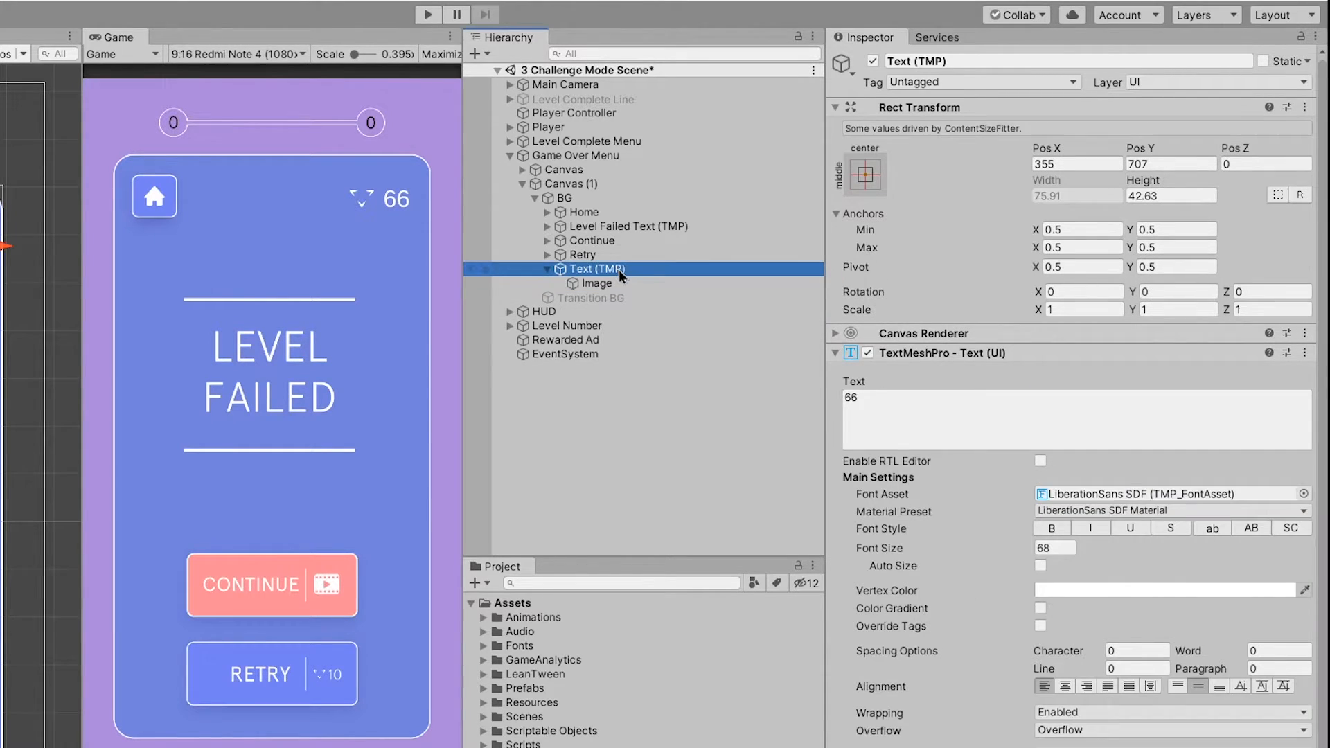
type("666")
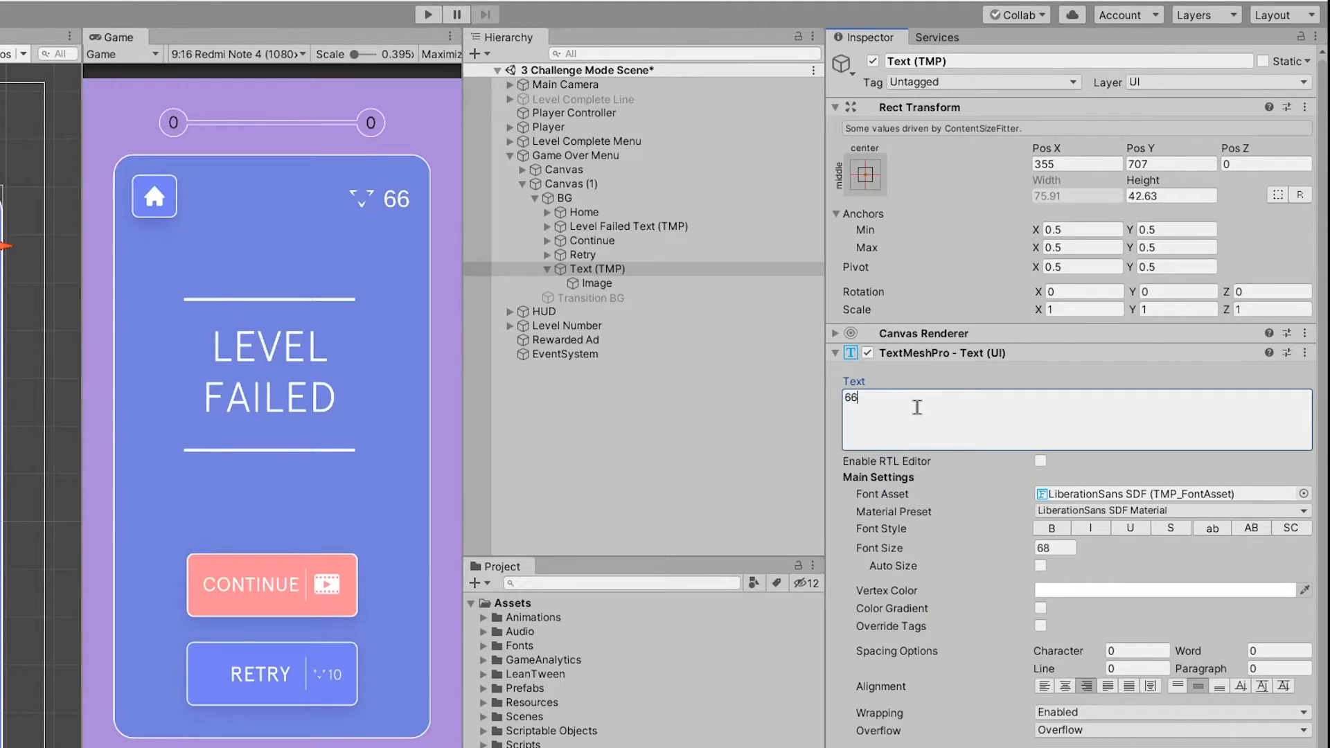
type("6")
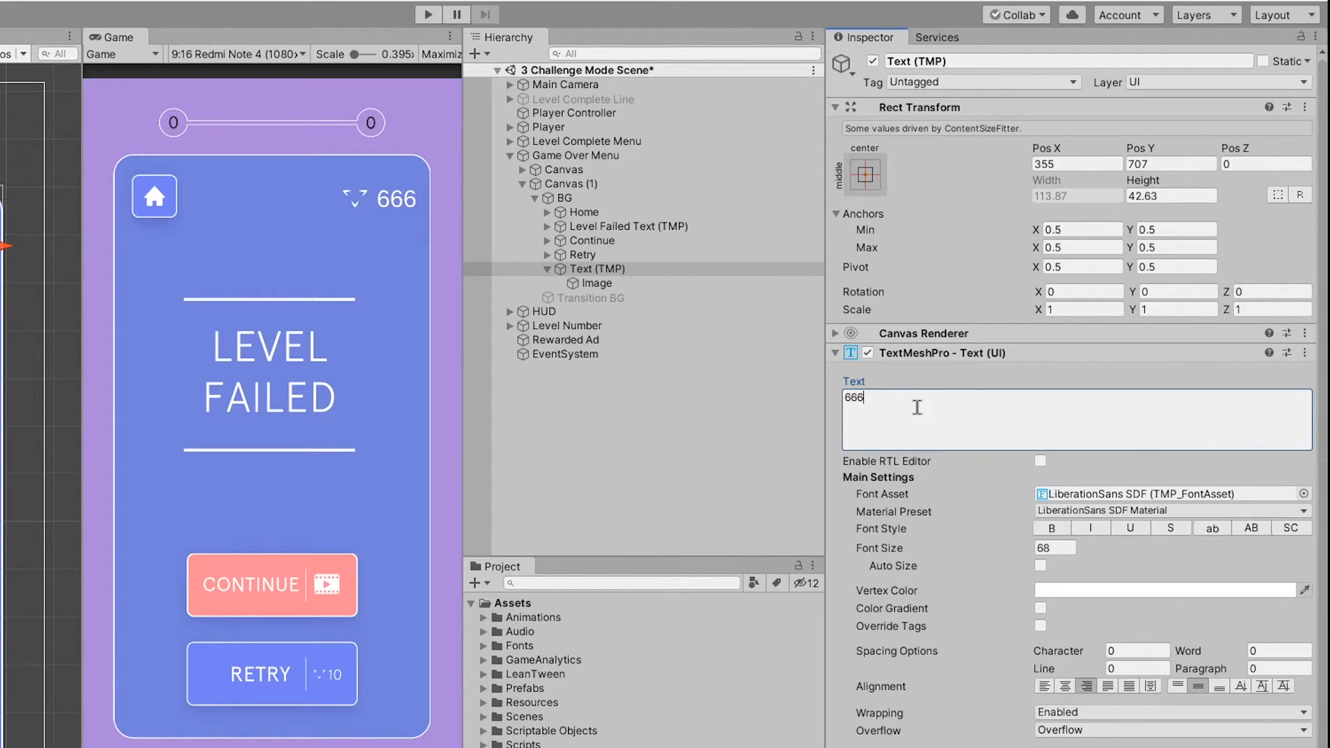
key("Backspace")
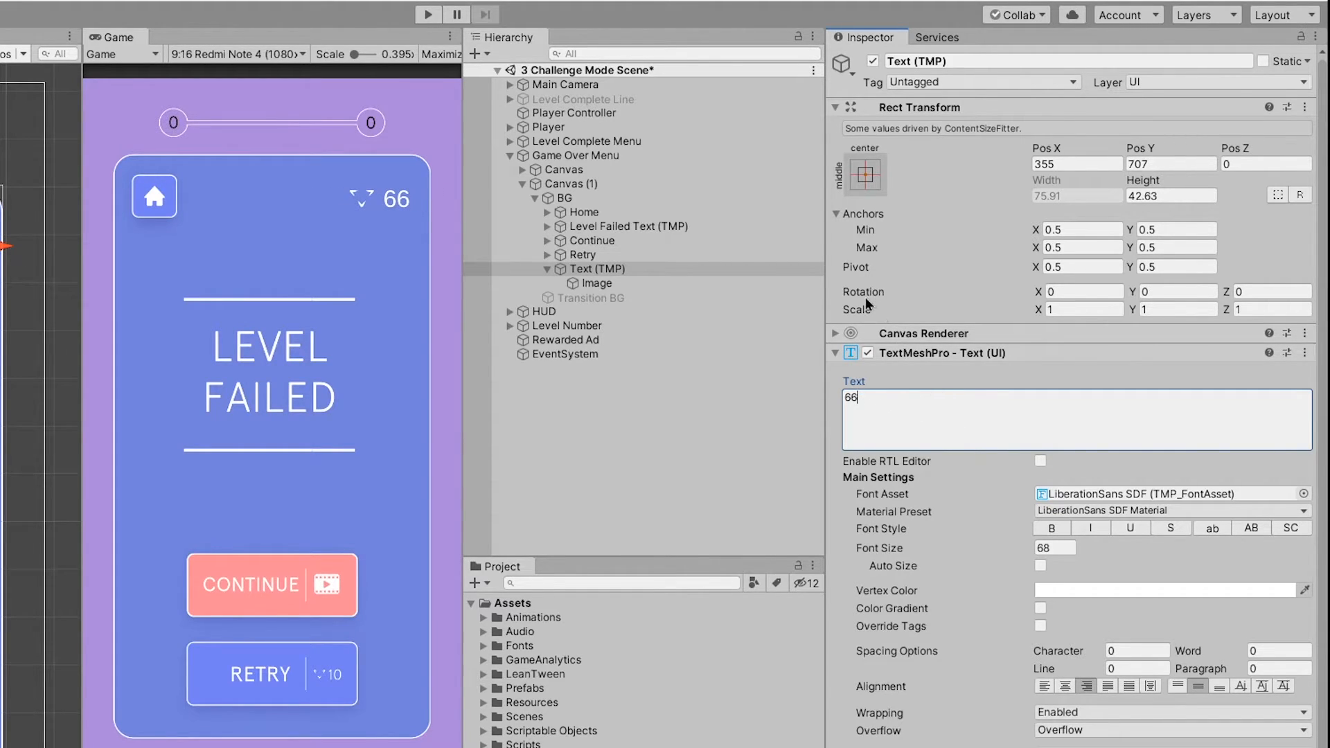
Set the counter's Pivot X to 1 and extend its text to 66666
left_click(1081, 268)
type("1")
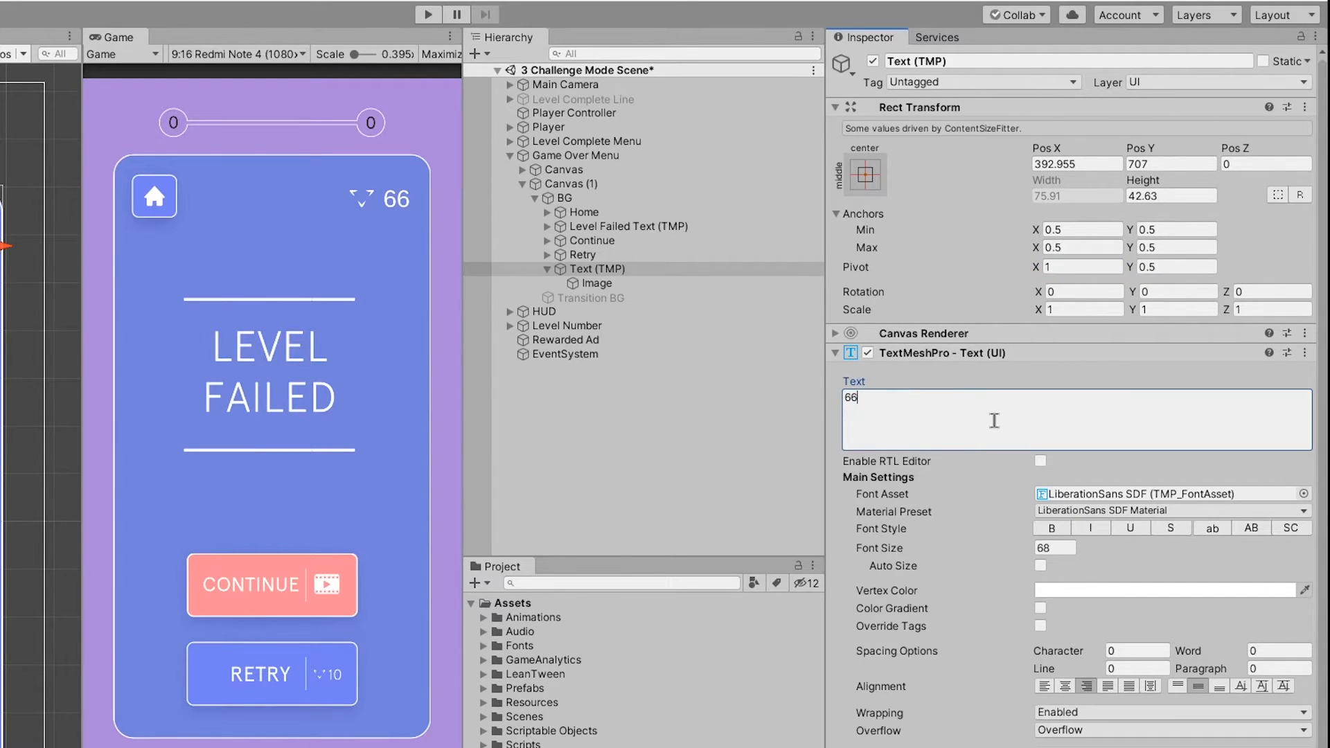
type("666")
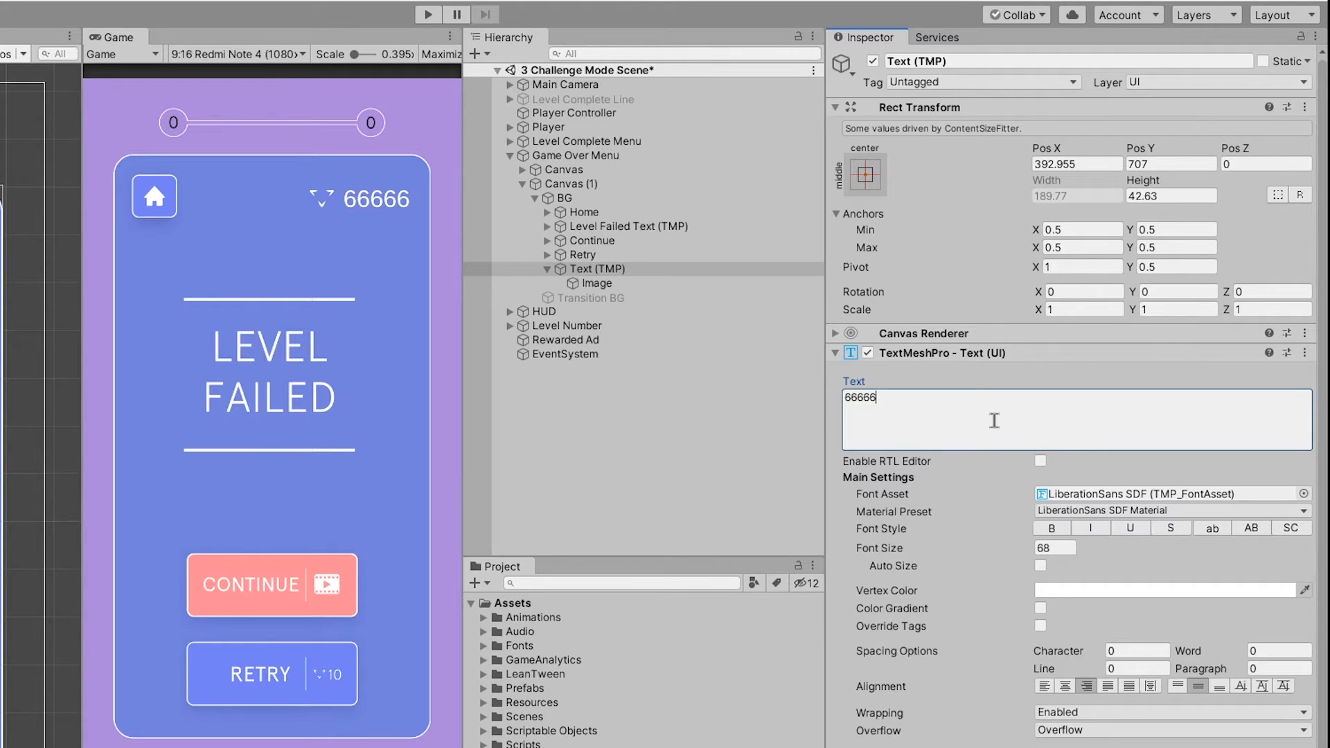